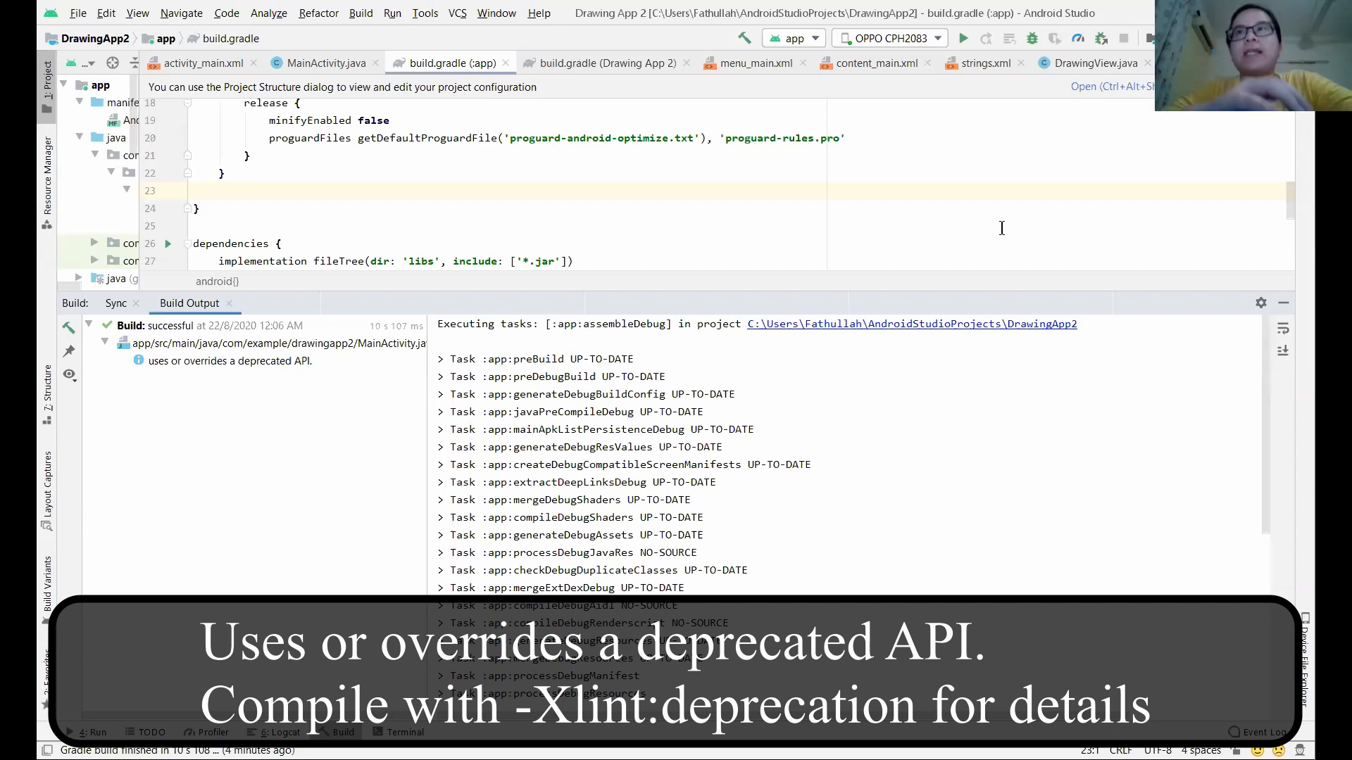
pyautogui.moveTo(674, 249)
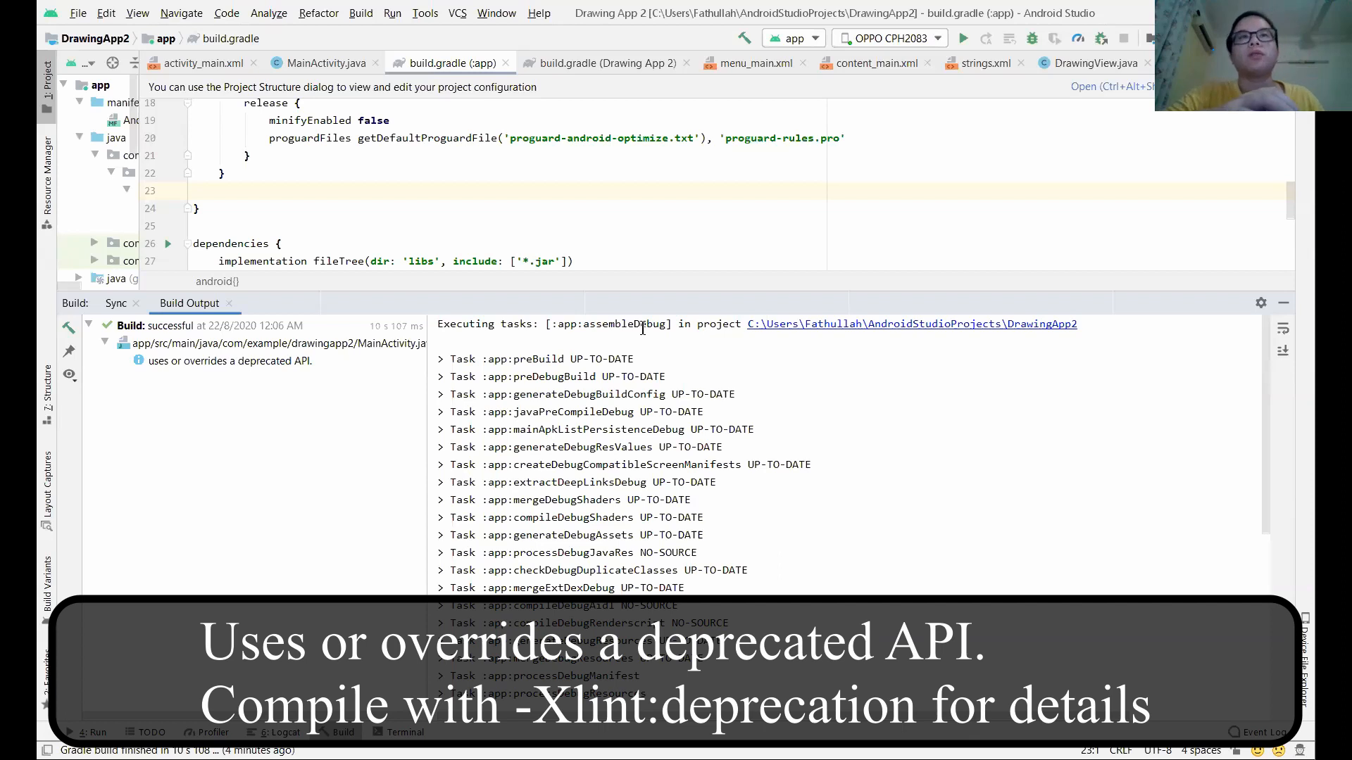
pyautogui.moveTo(504, 376)
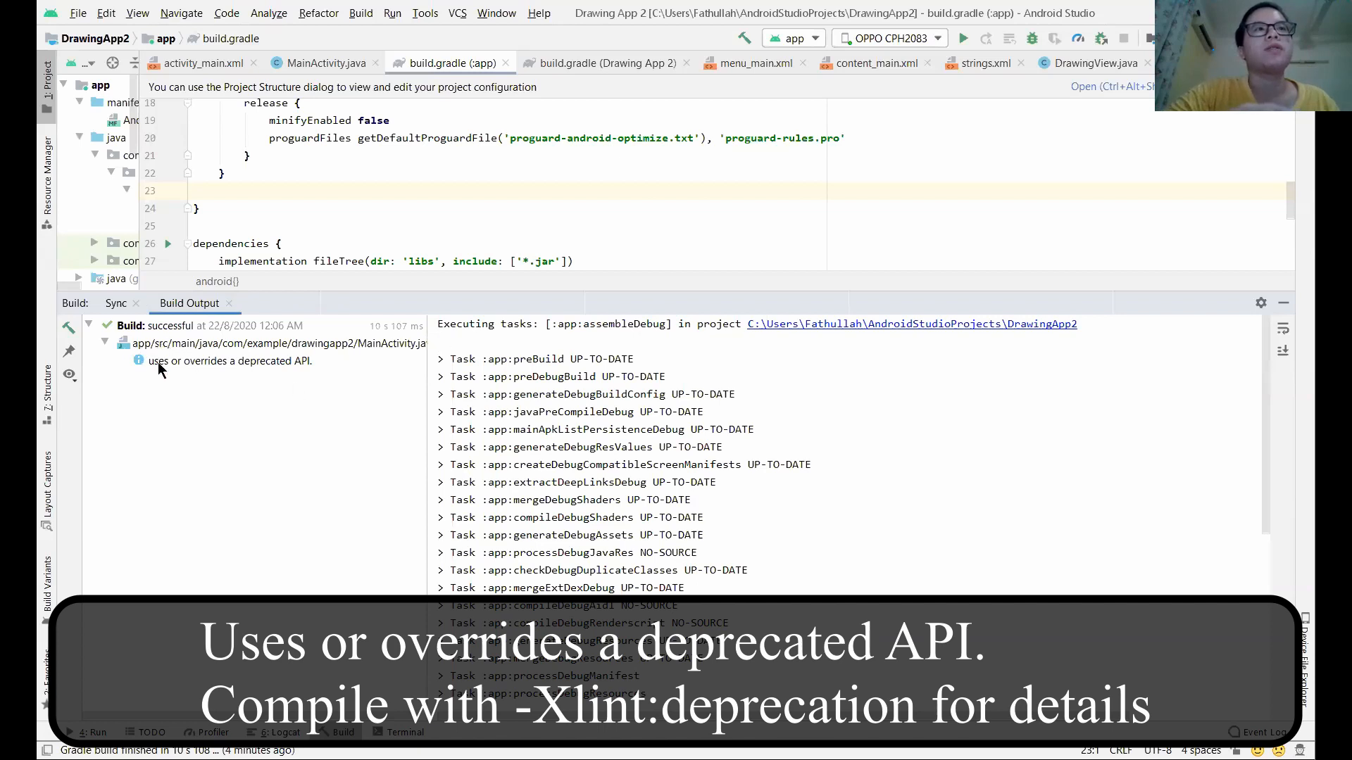
pyautogui.moveTo(242, 377)
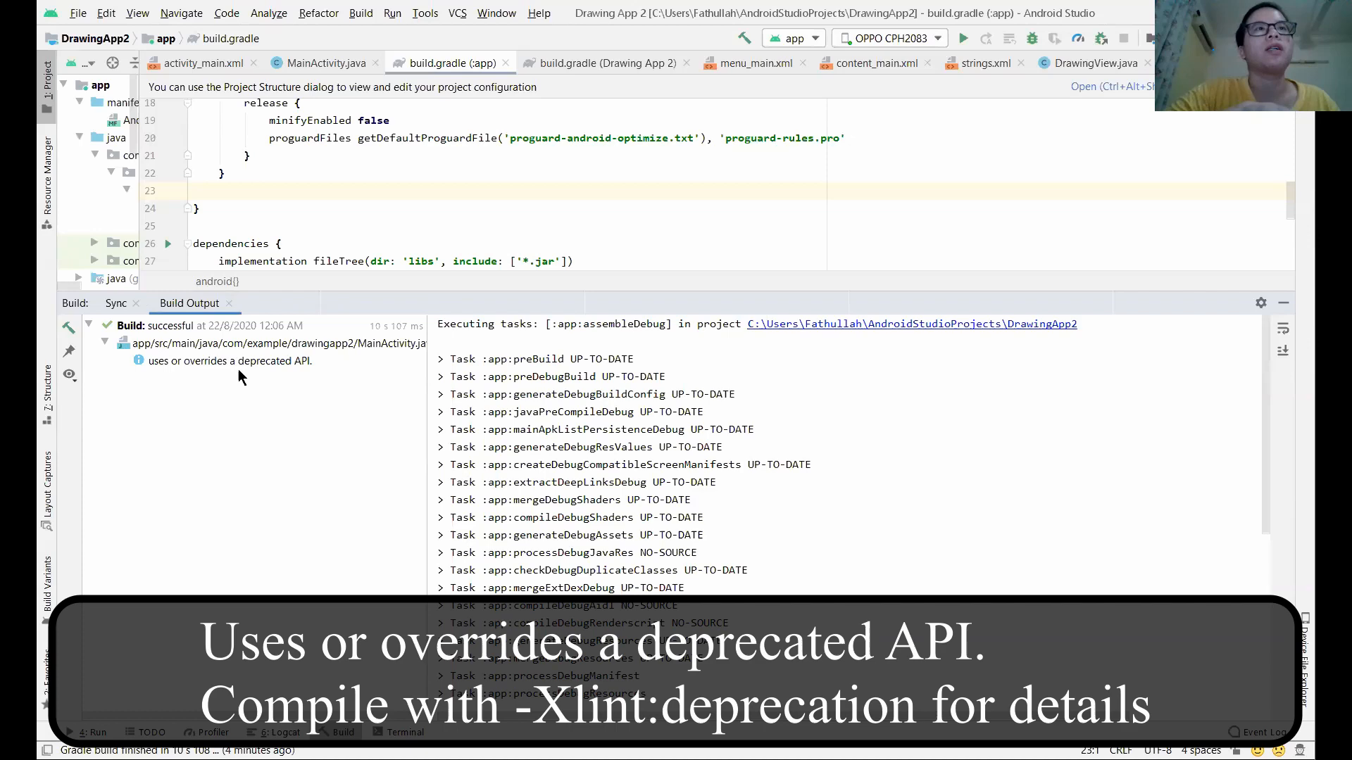
# Step: Scroll the Build Output down to the deprecated-API note under compileDebugJavaWithJavac
pyautogui.scroll(-3)
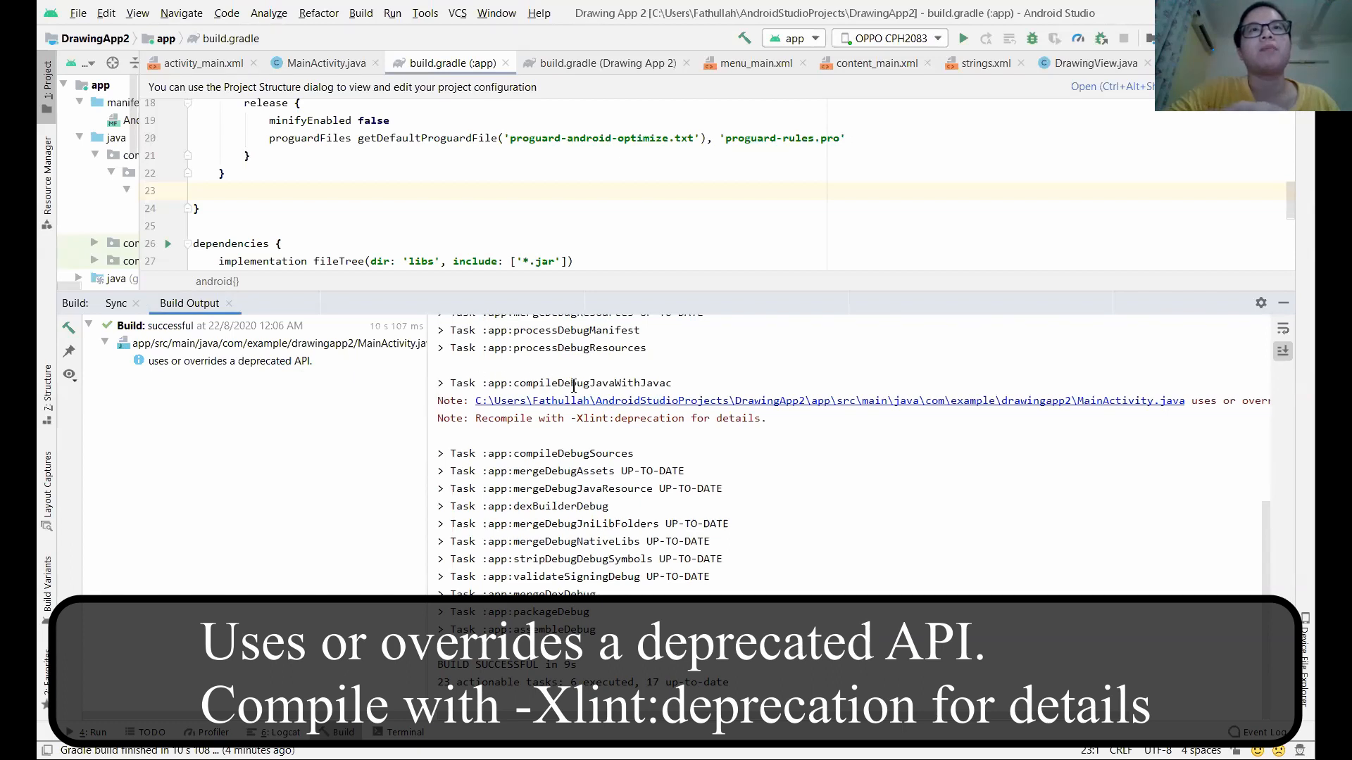
pyautogui.moveTo(438, 411)
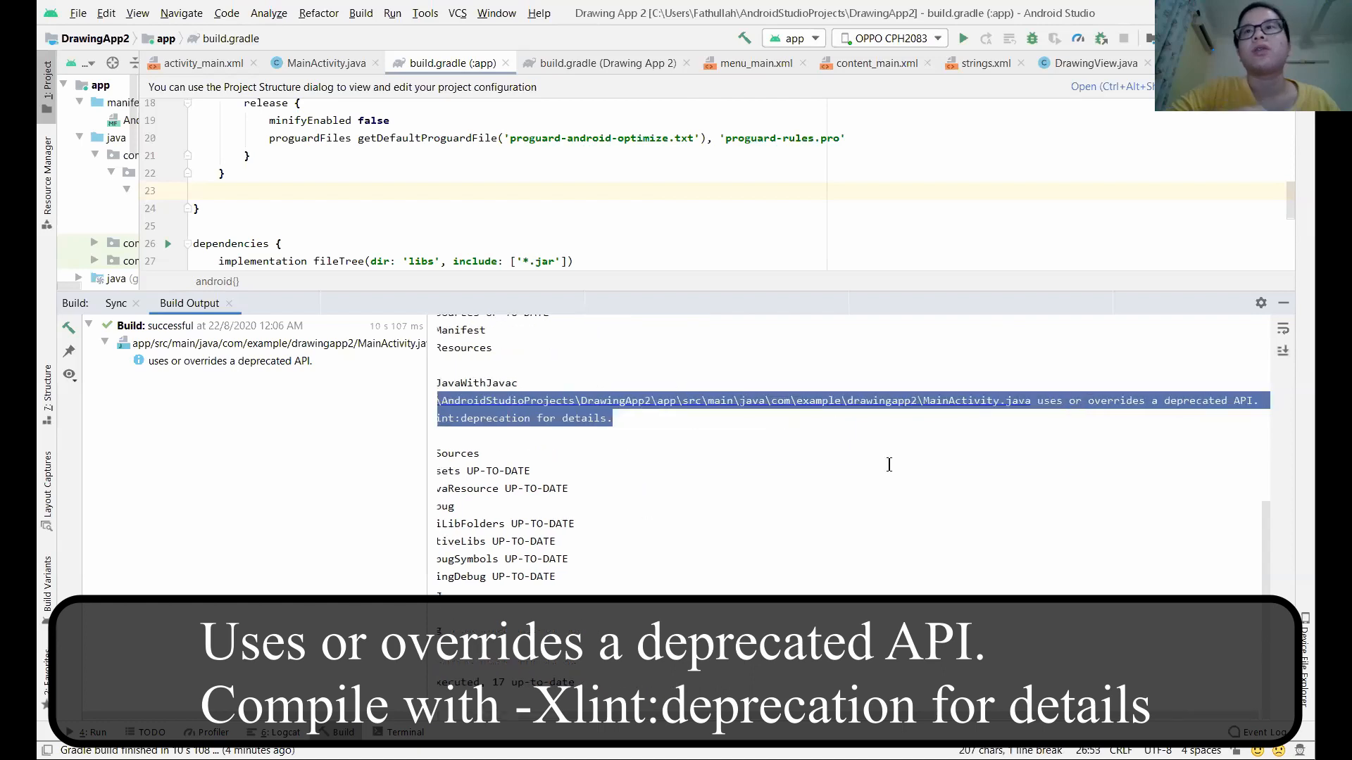
pyautogui.moveTo(974, 410)
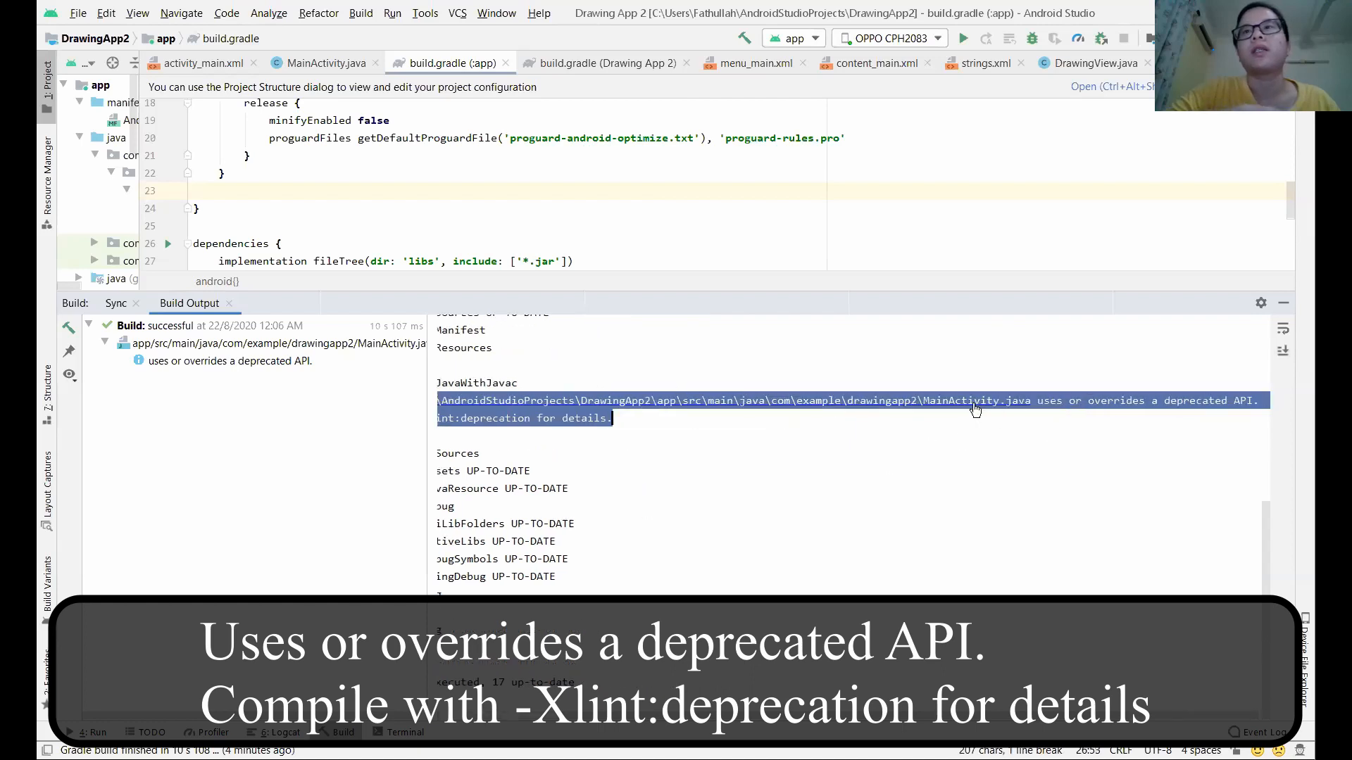
pyautogui.moveTo(890, 473)
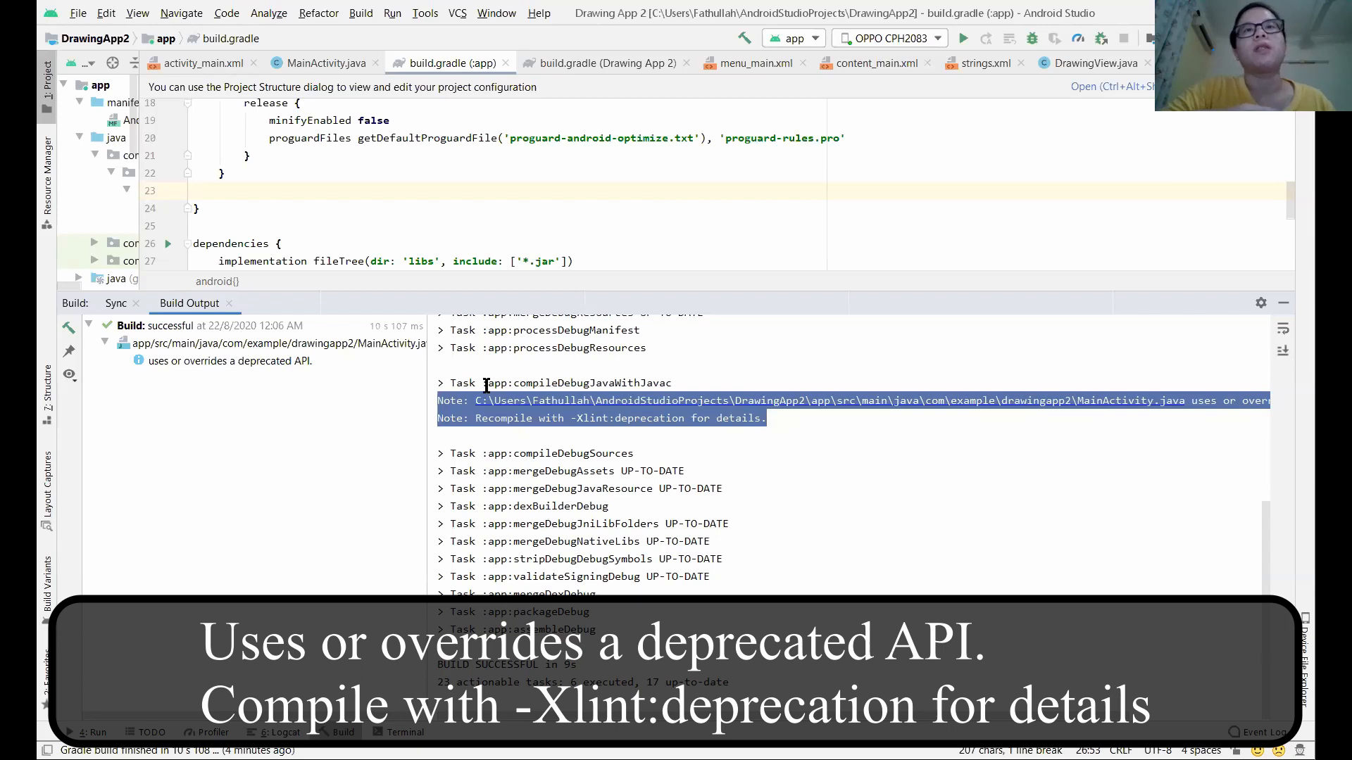
pyautogui.moveTo(245, 476)
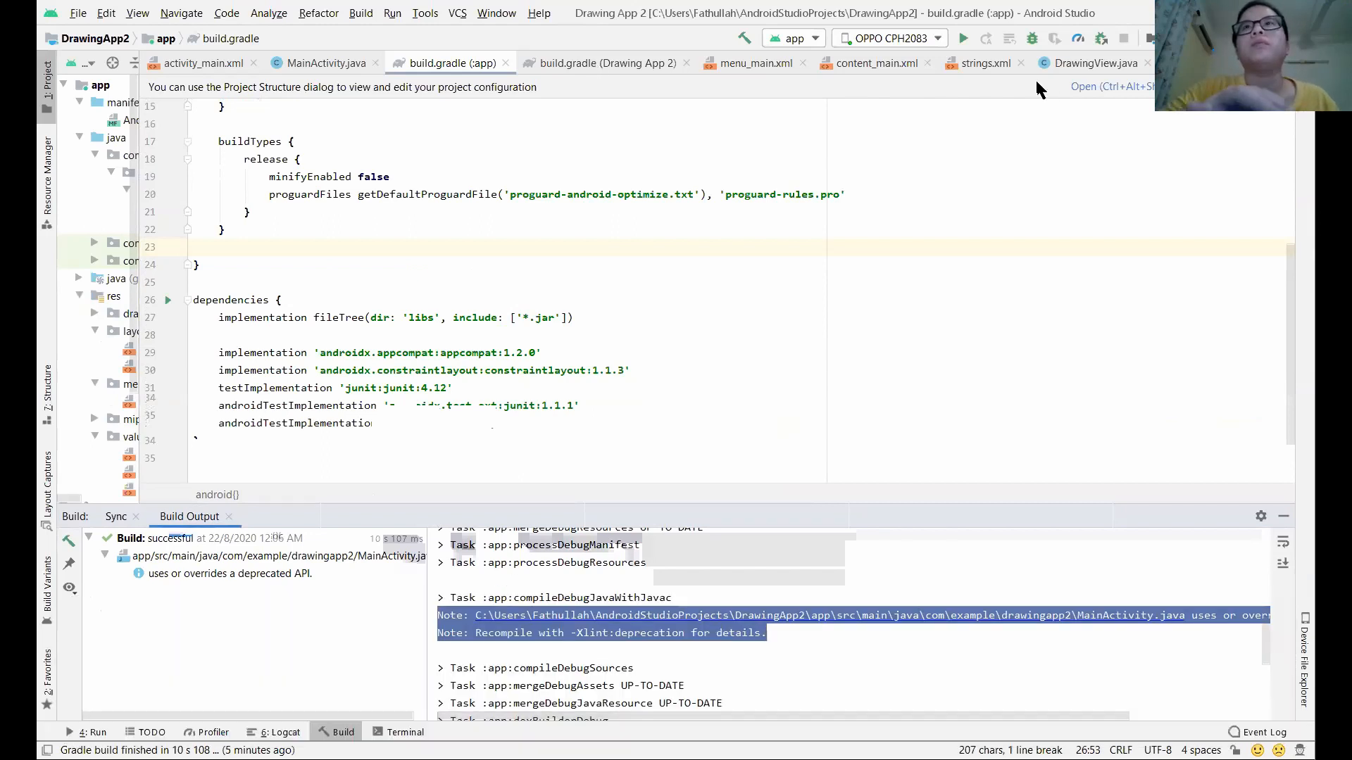
pyautogui.moveTo(743, 37)
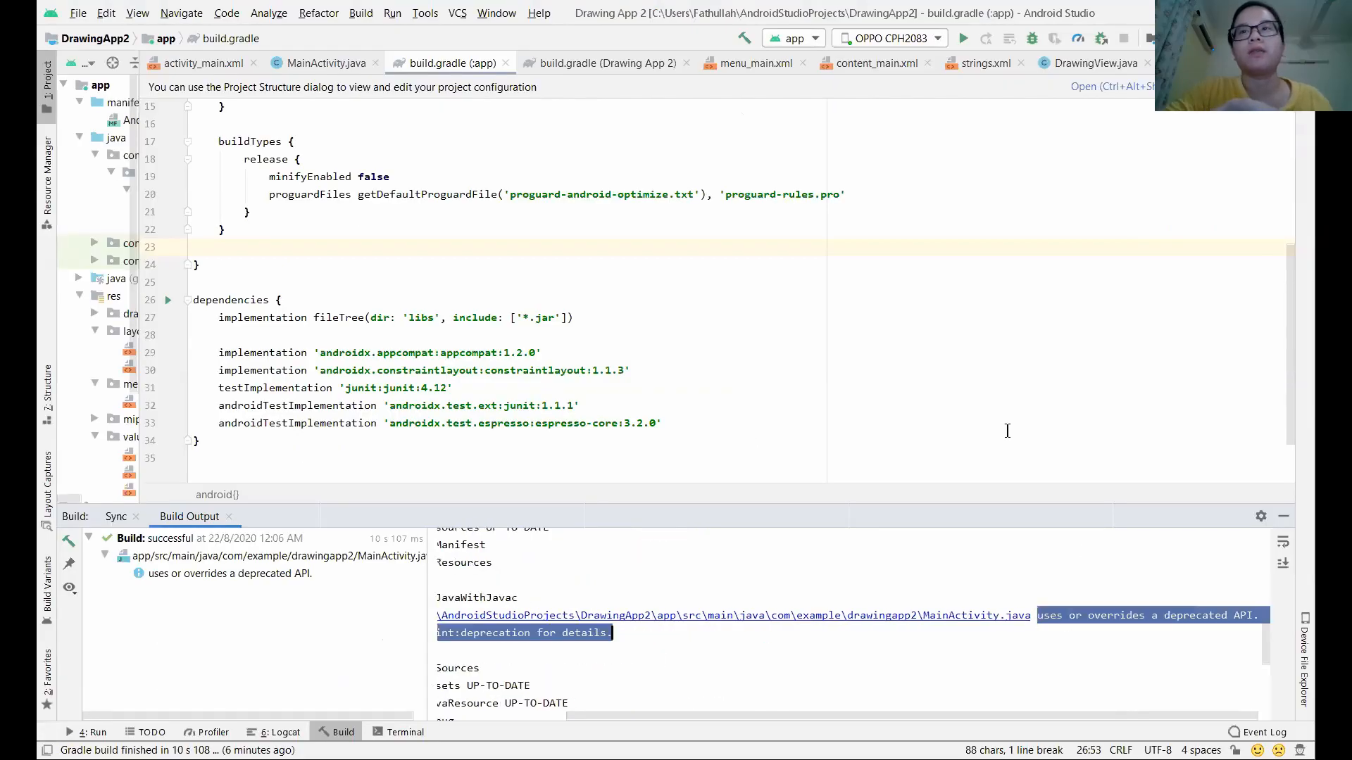
pyautogui.moveTo(1025, 494)
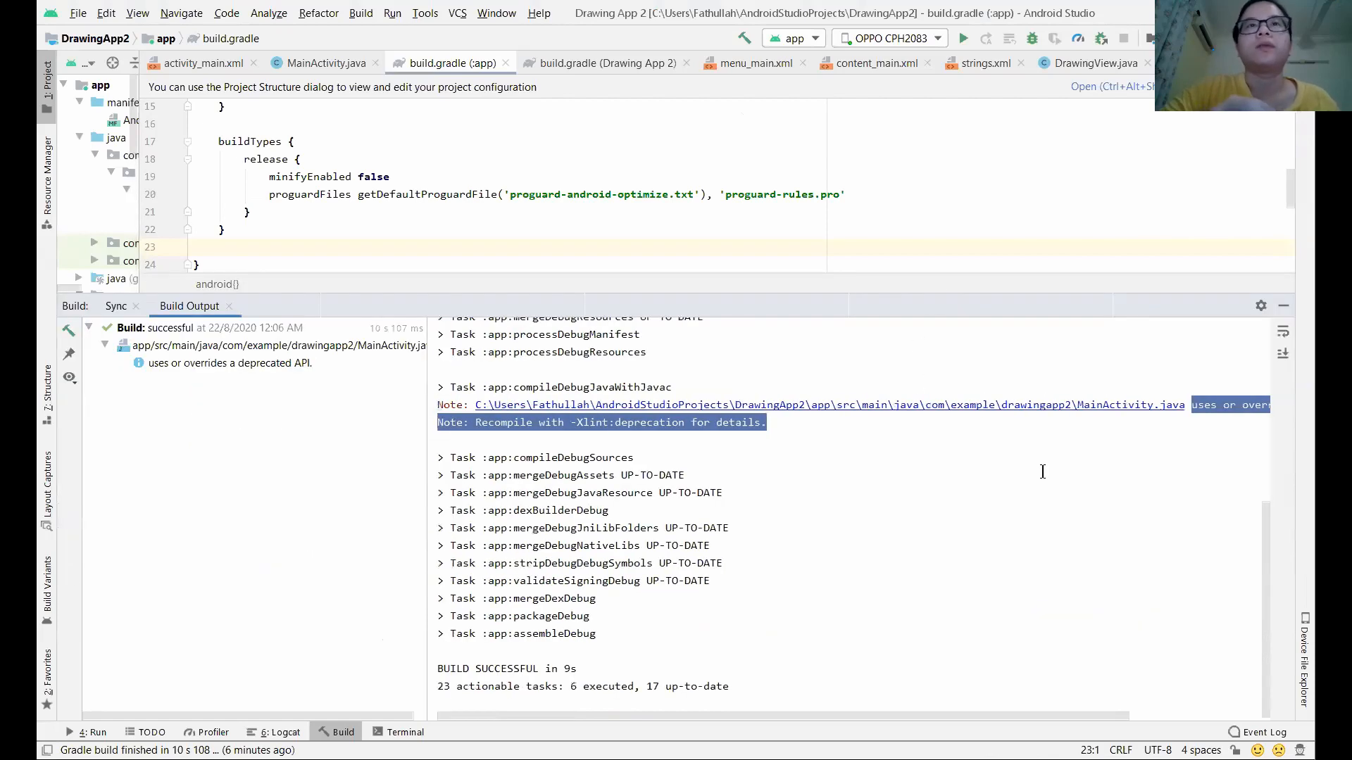
pyautogui.hscroll(3)
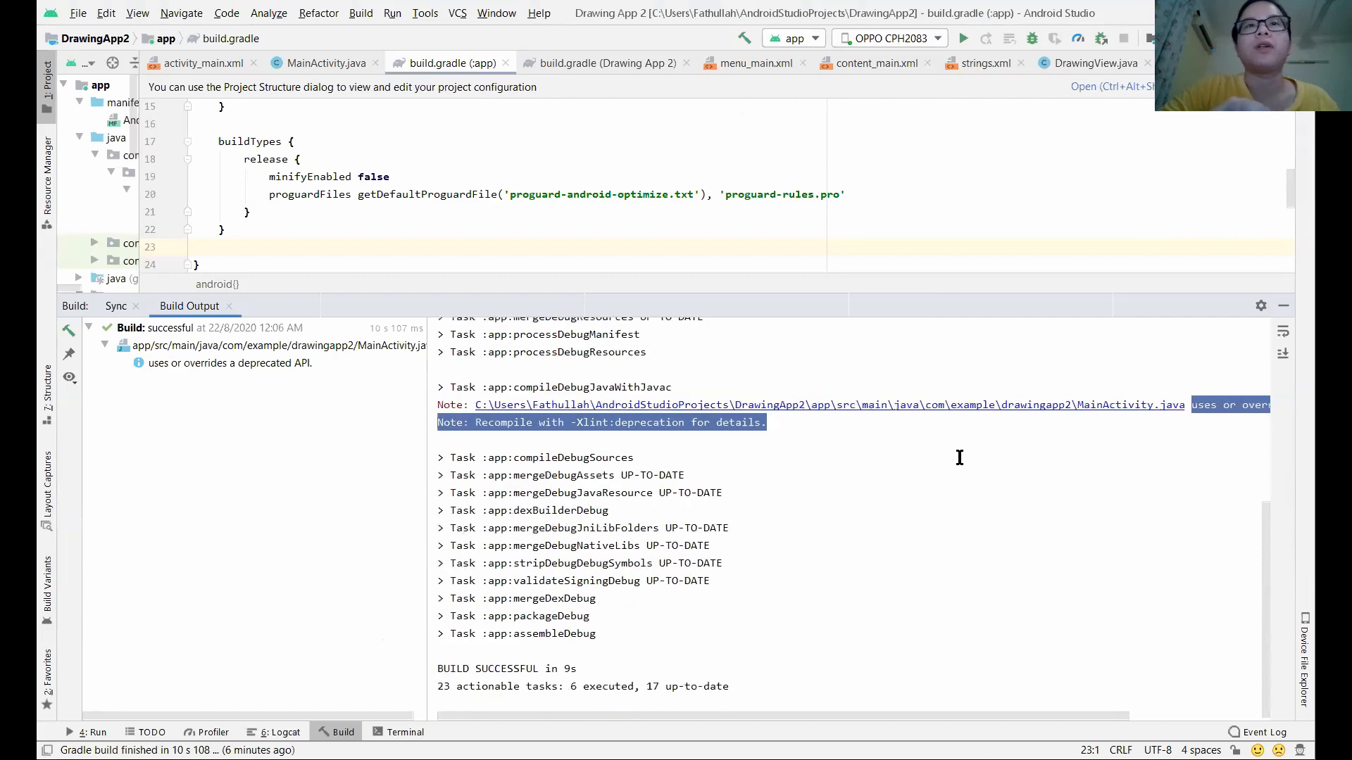
pyautogui.hscroll(3)
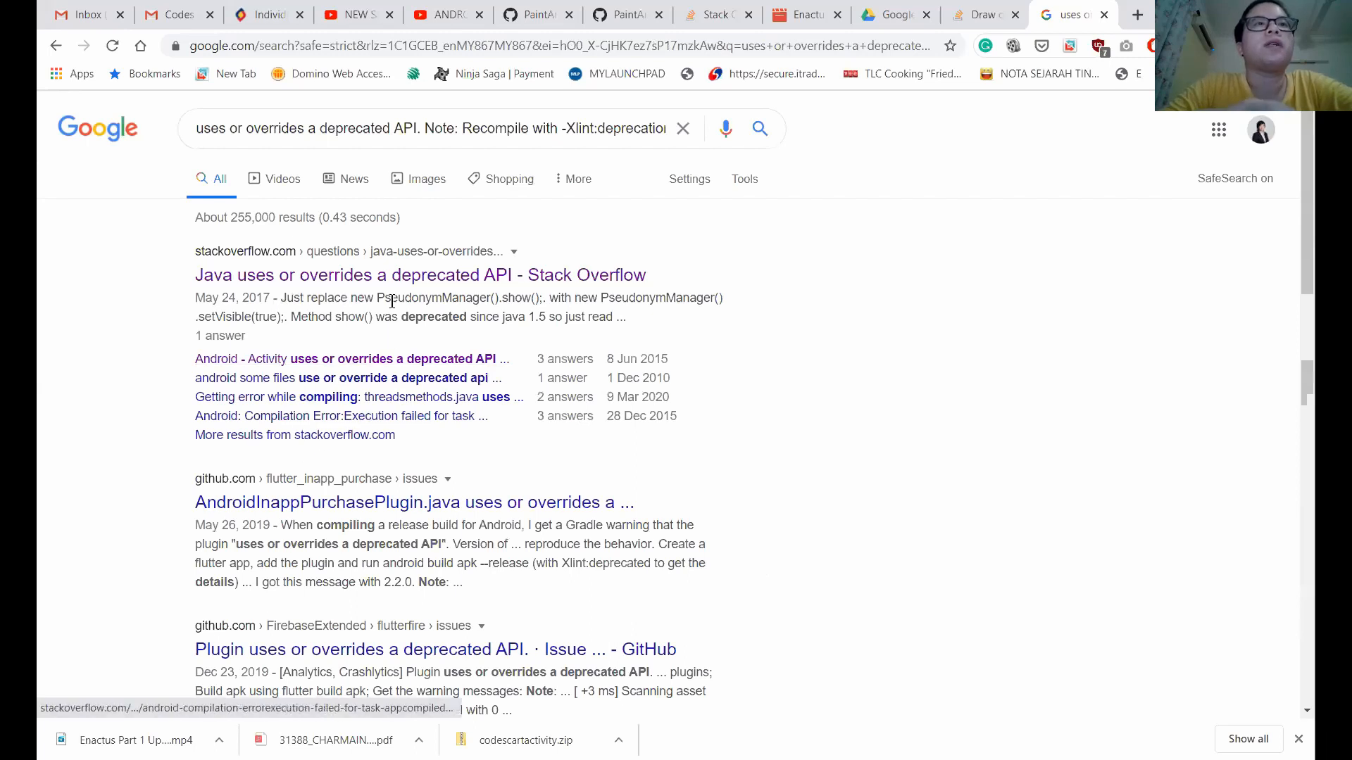
pyautogui.moveTo(375, 378)
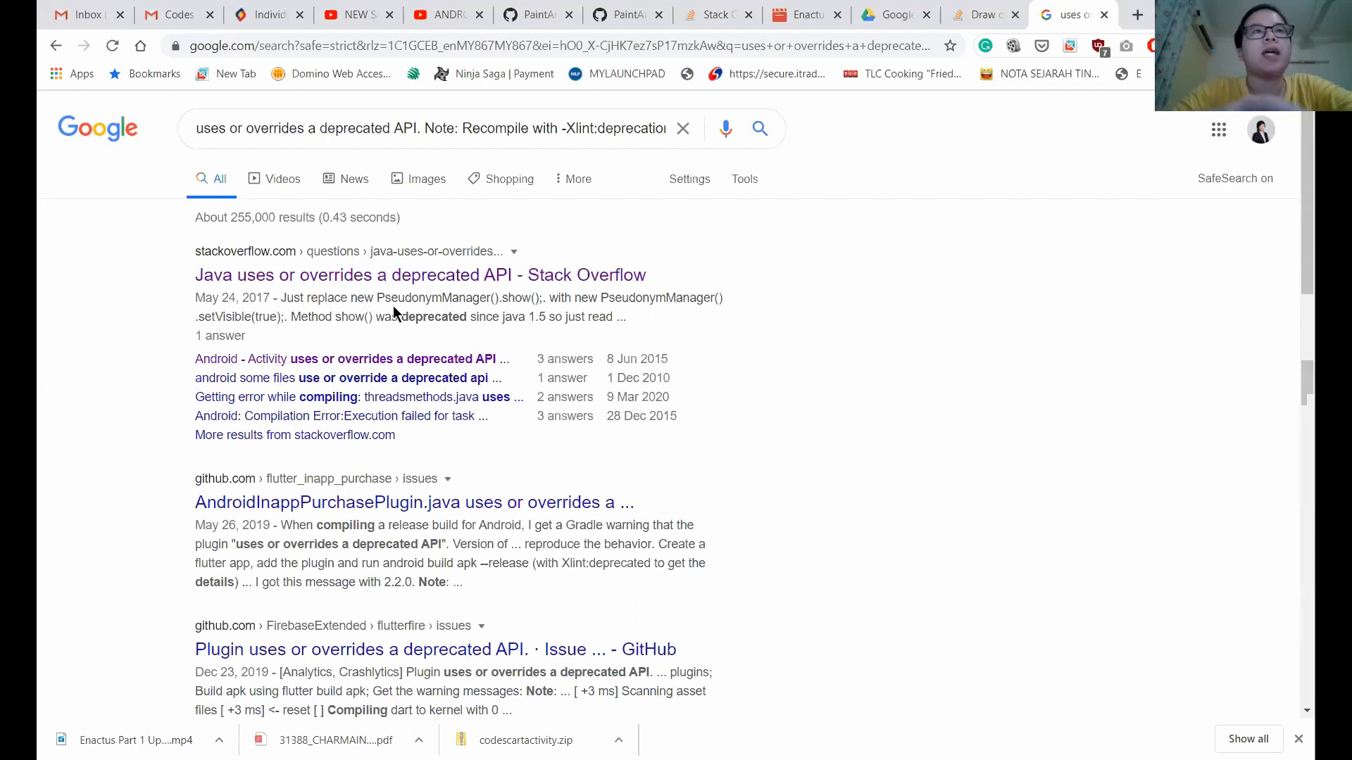
pyautogui.moveTo(194, 321)
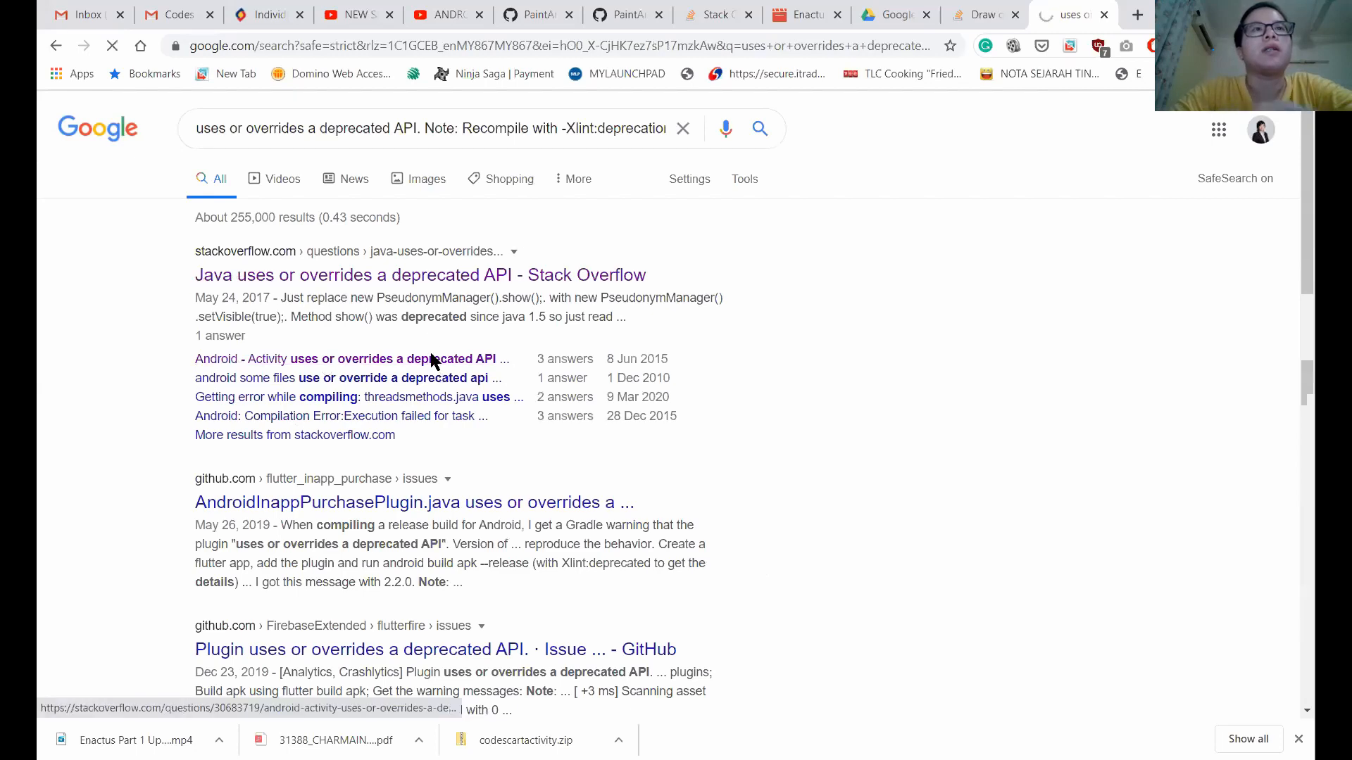
# Step: Select the accepted answer's packagingOptions block in the Android Activity deprecated-API question
pyautogui.click(322, 359)
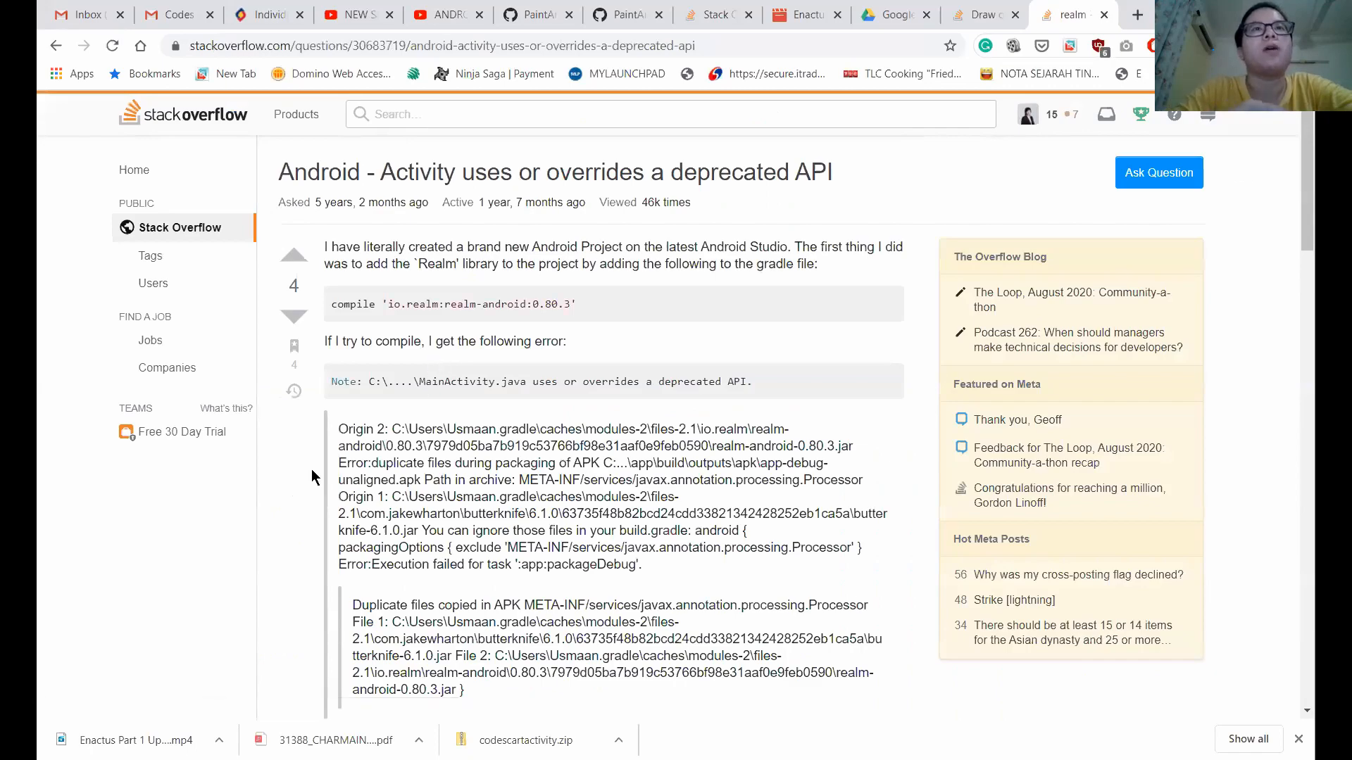
pyautogui.scroll(-3)
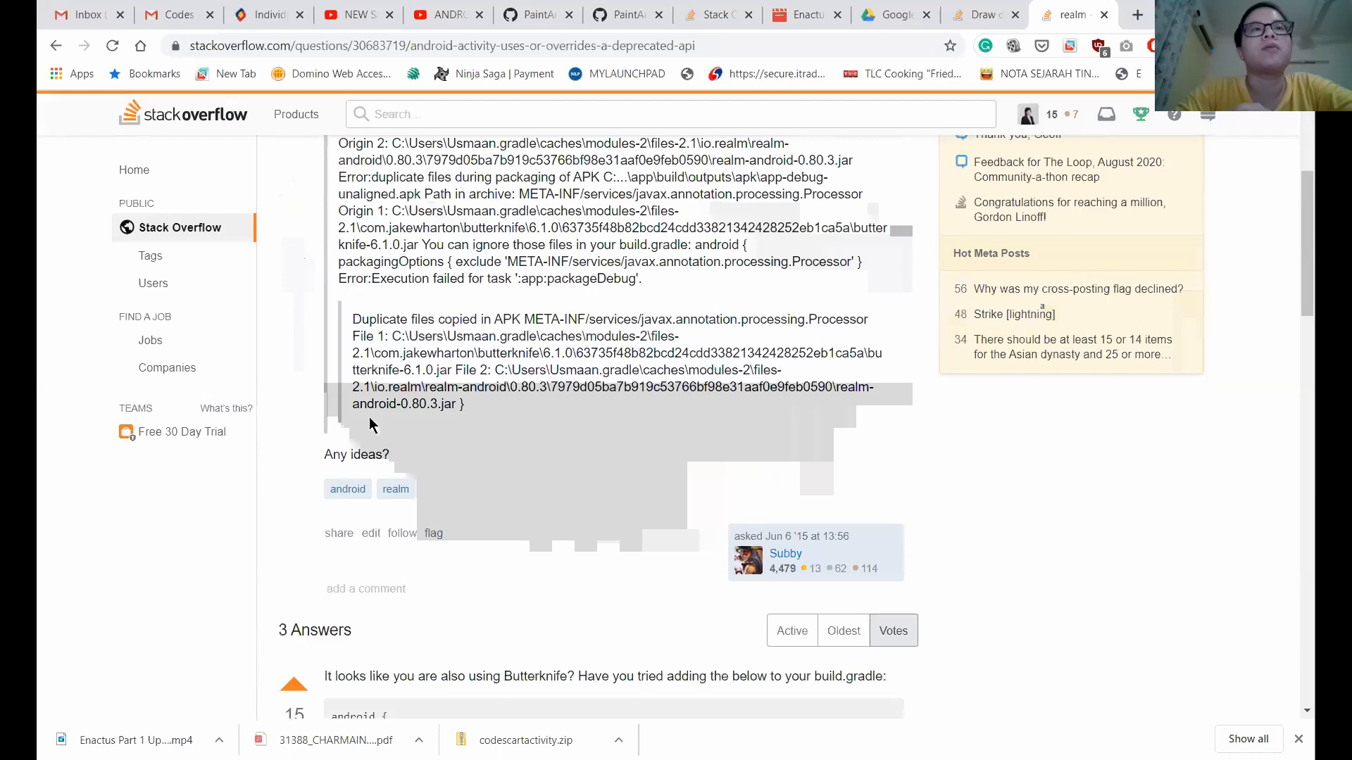
pyautogui.scroll(-3)
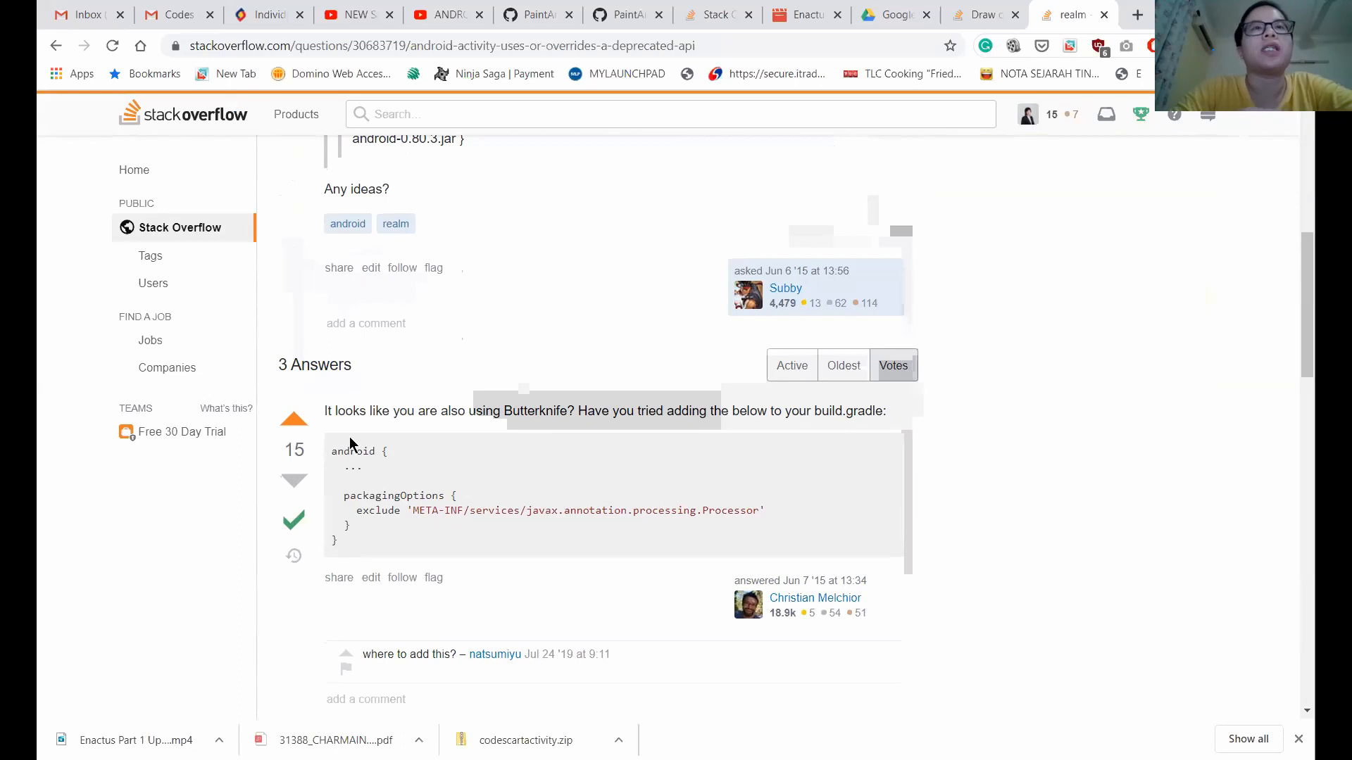
pyautogui.moveTo(404, 465)
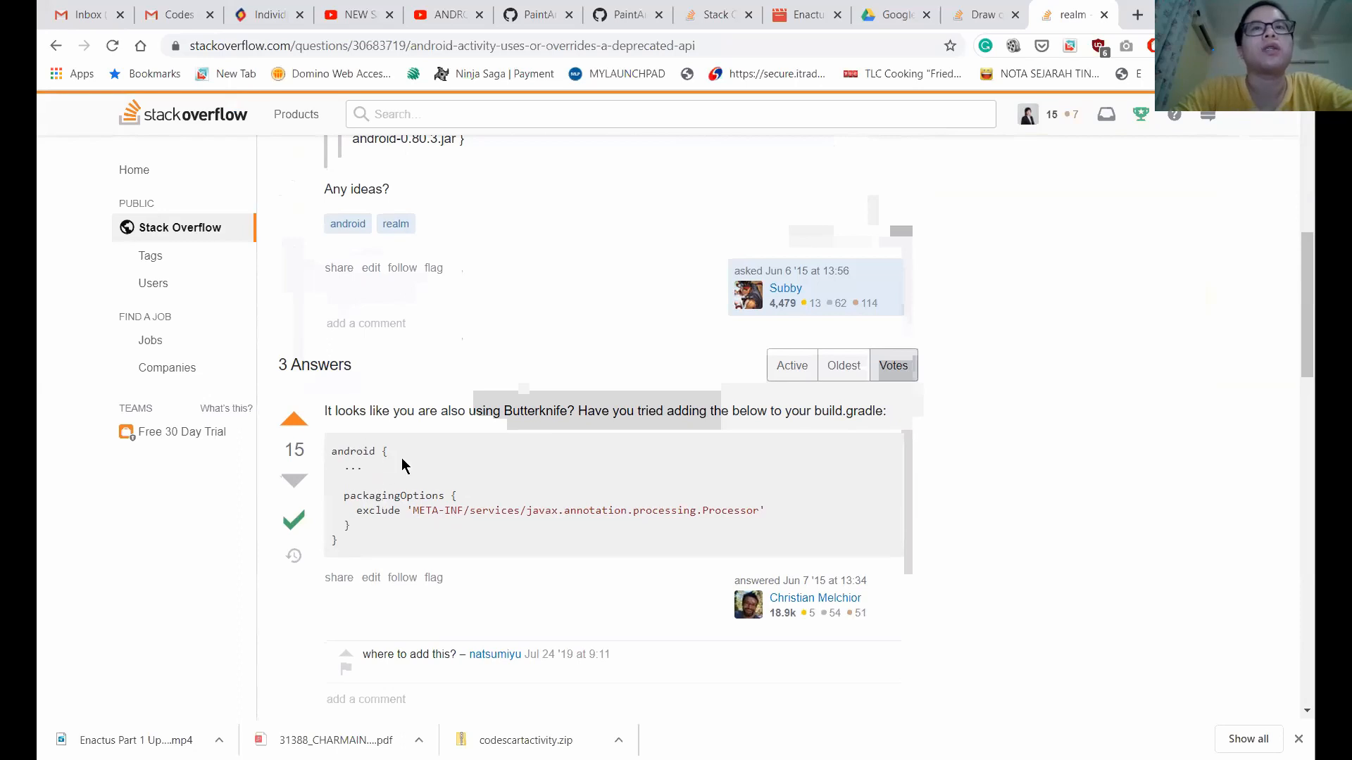
pyautogui.moveTo(349, 492)
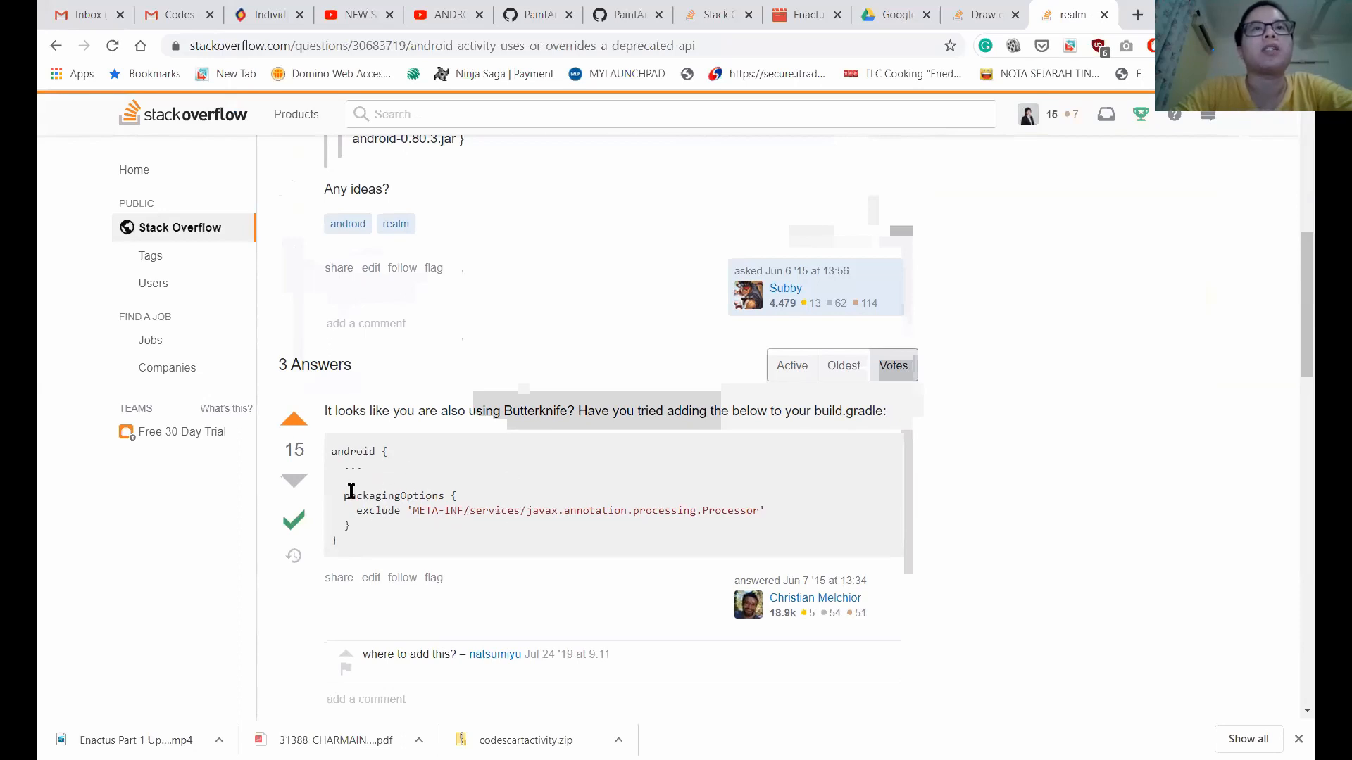
pyautogui.moveTo(345, 494); pyautogui.dragTo(517, 535)
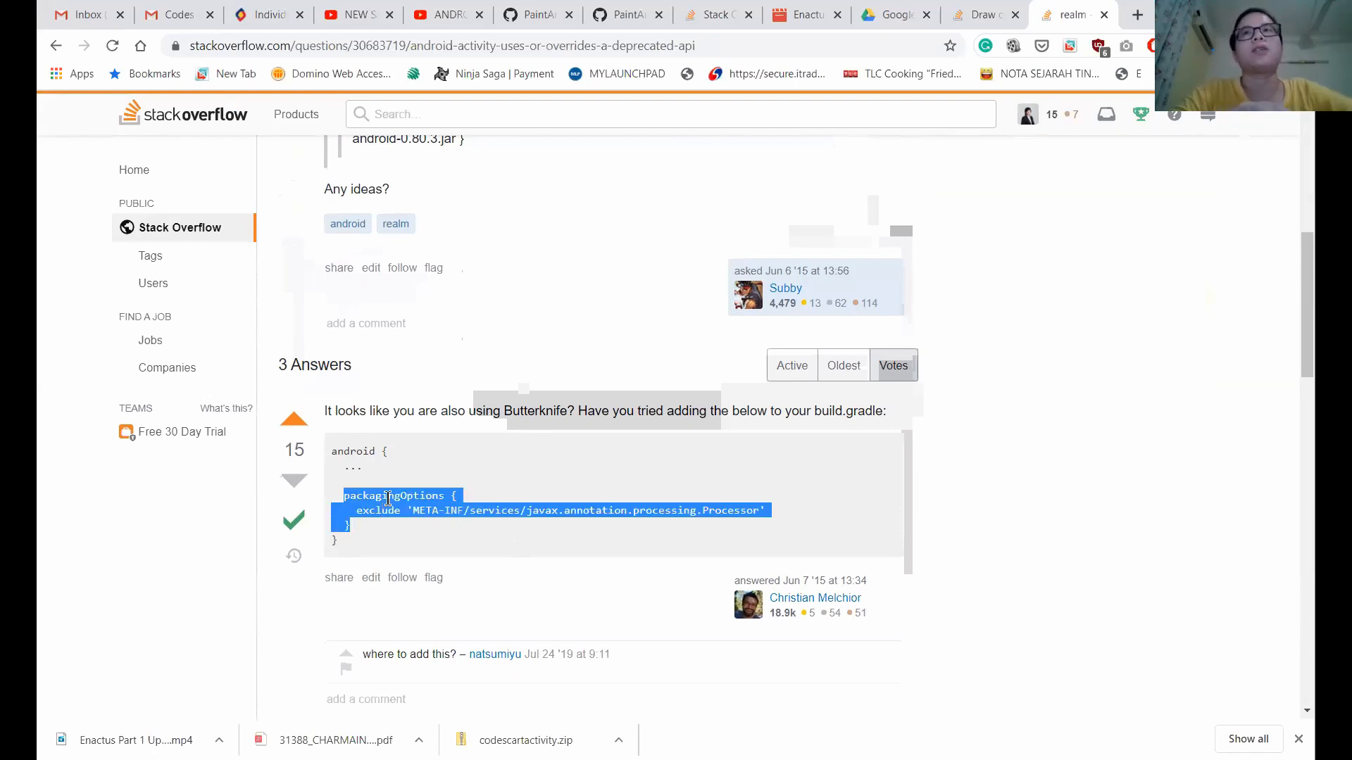
pyautogui.scroll(3)
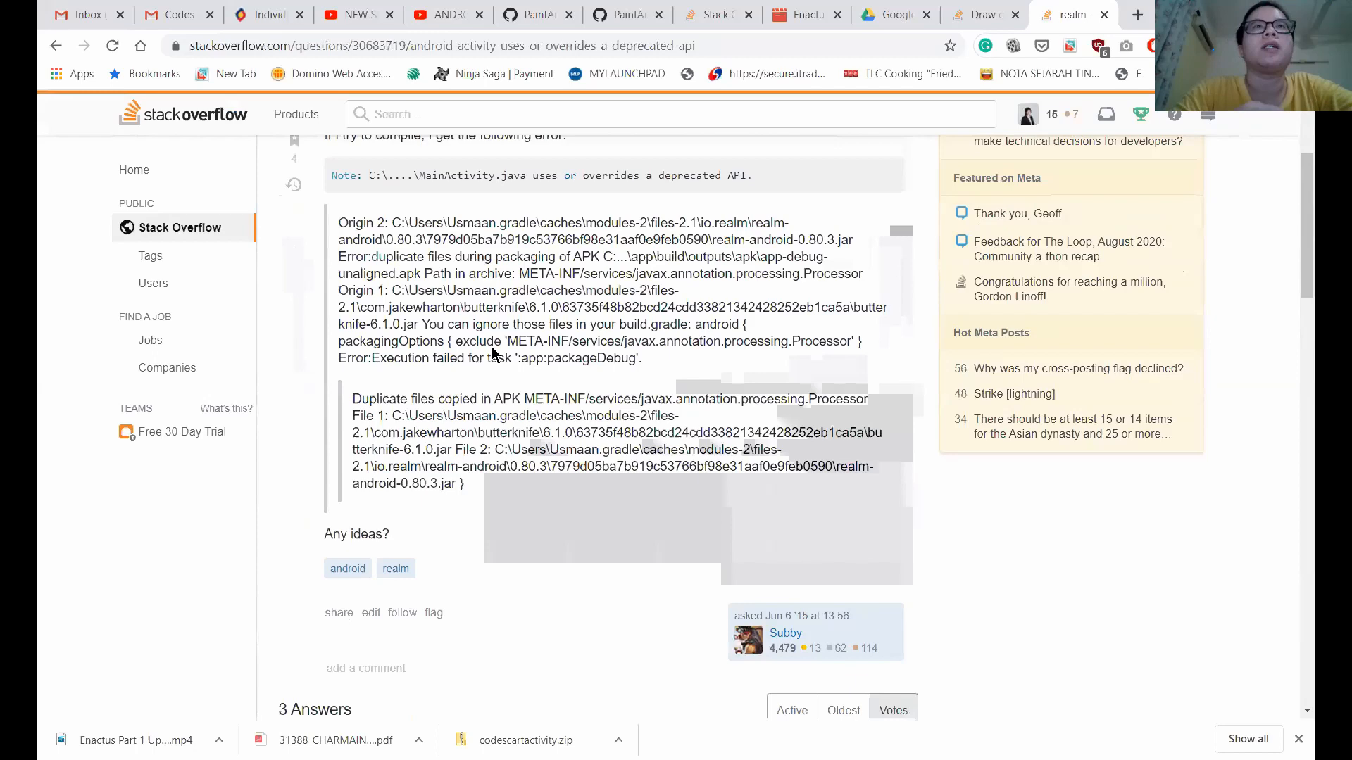
pyautogui.scroll(3)
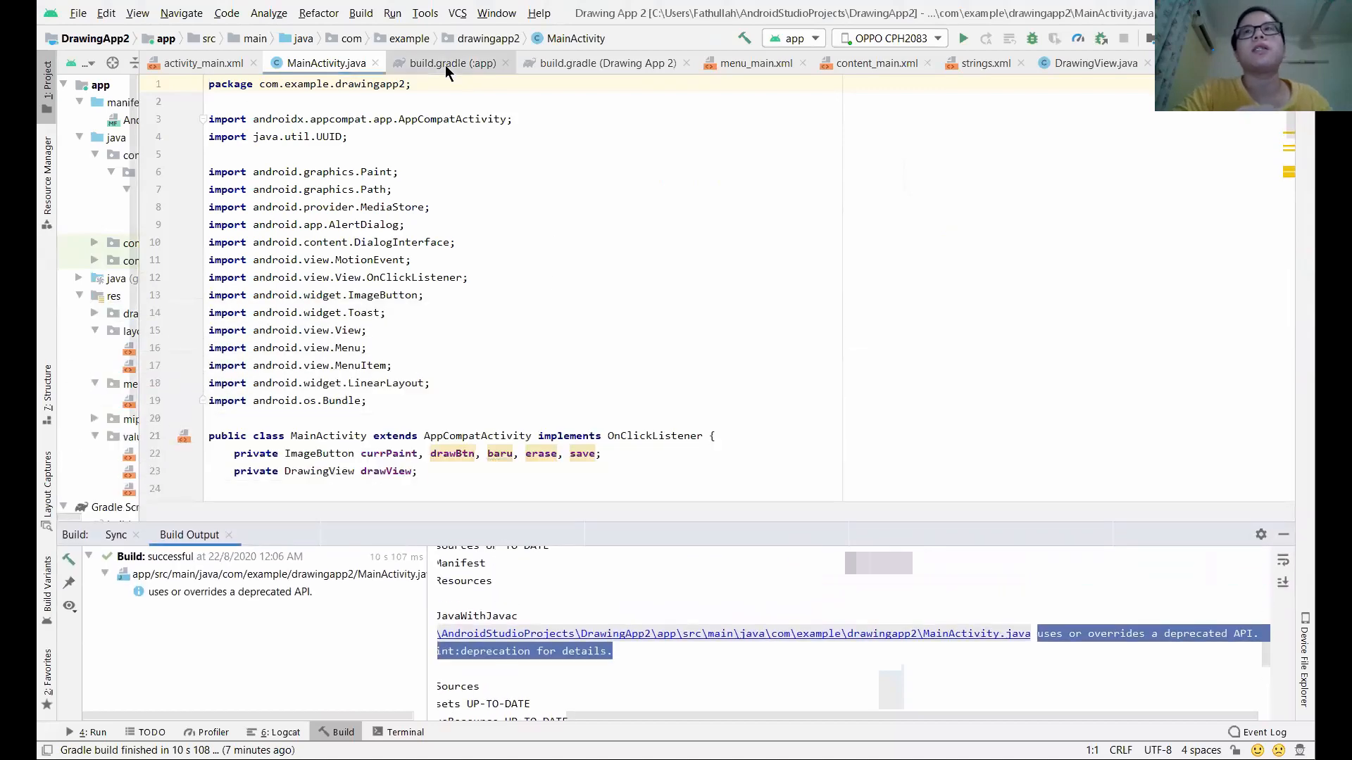
# Step: Add 'packagingOptions {' after buildTypes inside the android block of build.gradle (app)
pyautogui.click(457, 63)
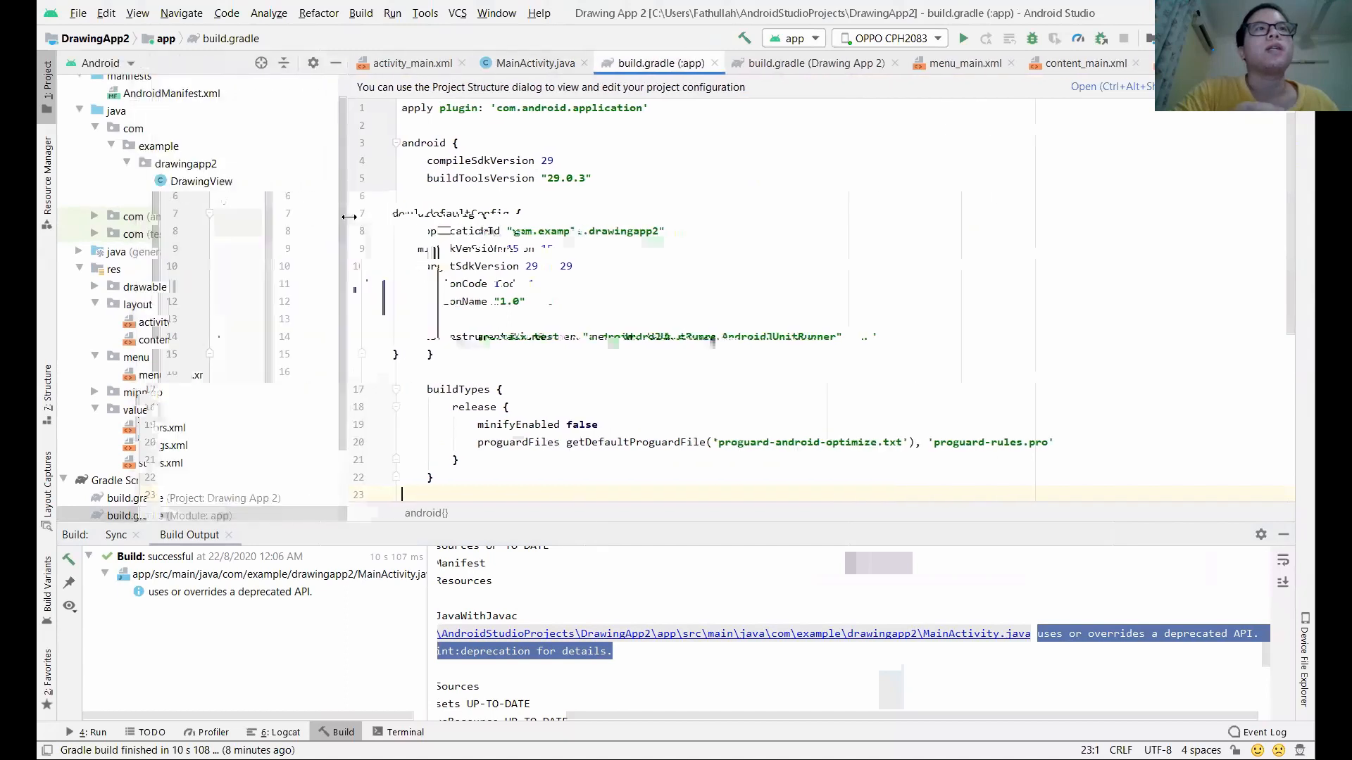
pyautogui.scroll(-3)
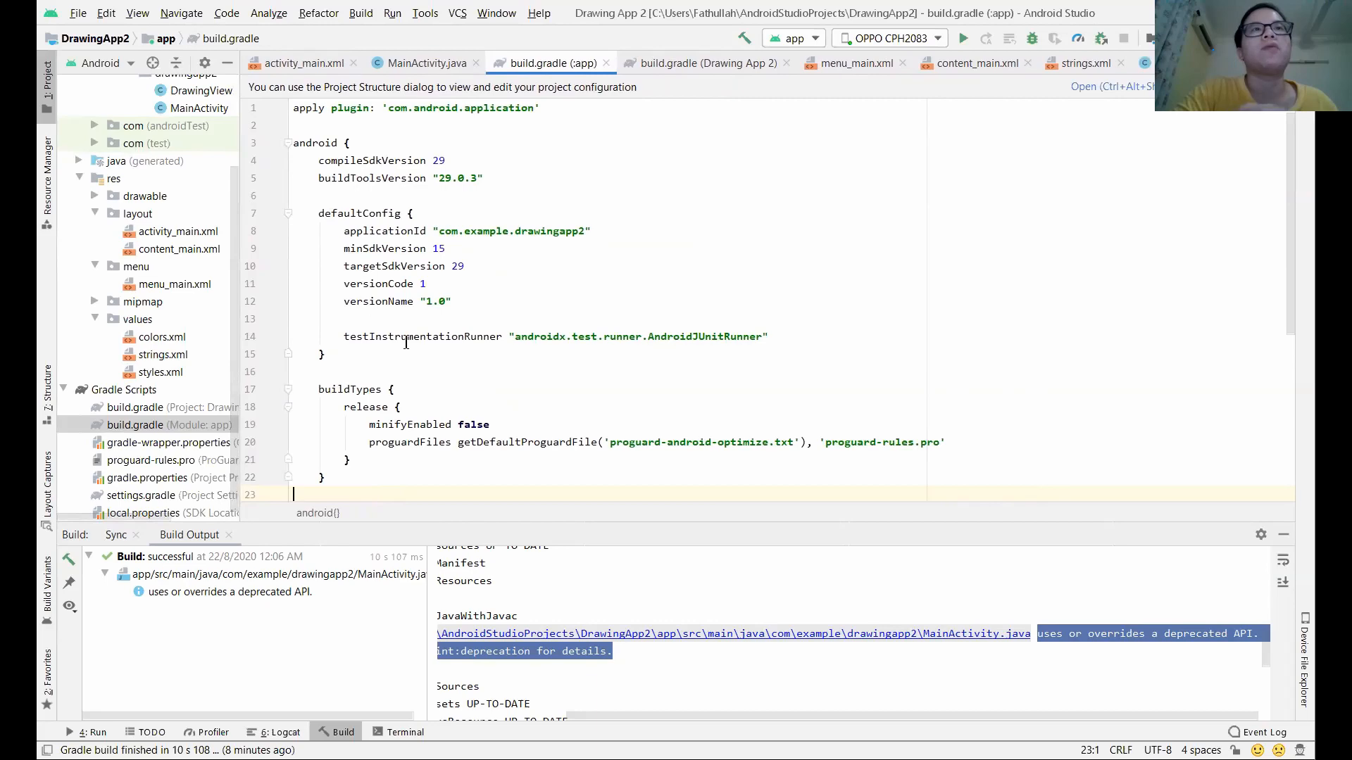
pyautogui.scroll(-3)
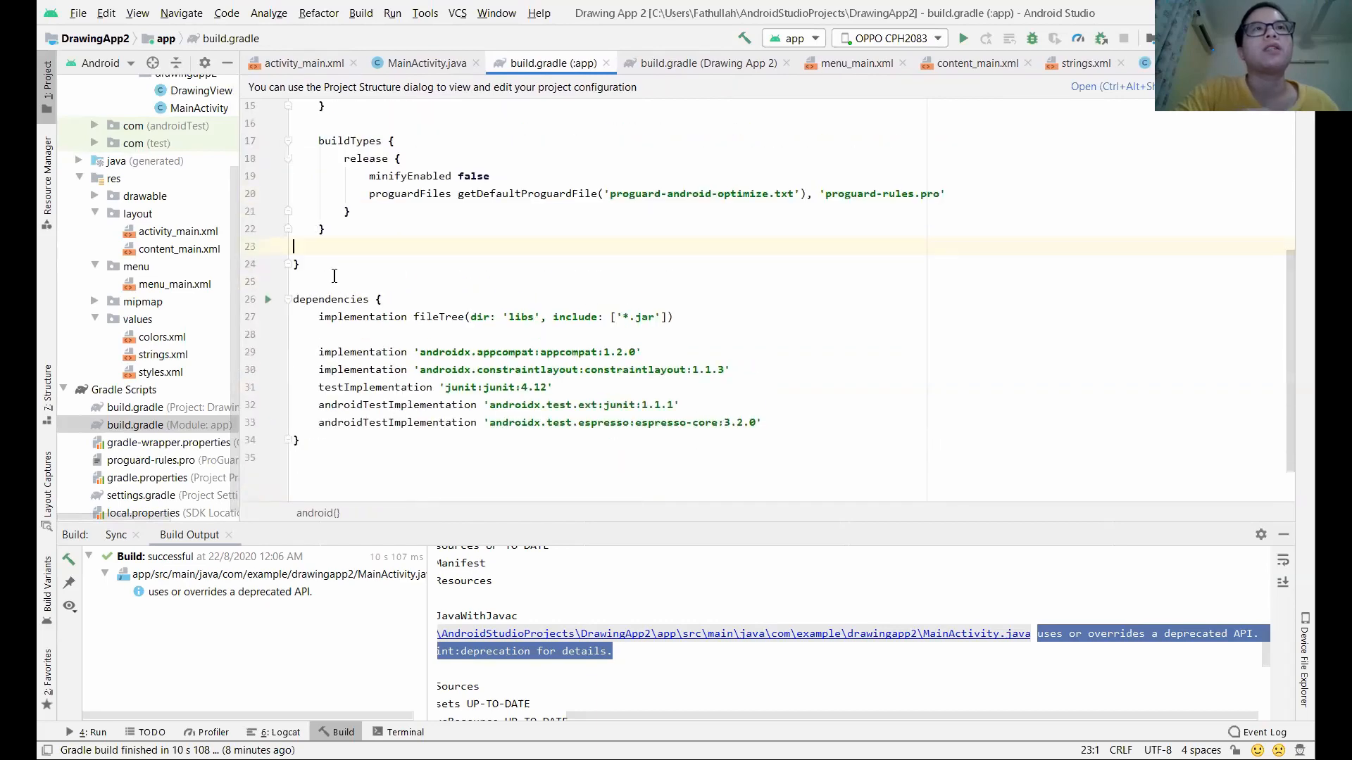
pyautogui.scroll(3)
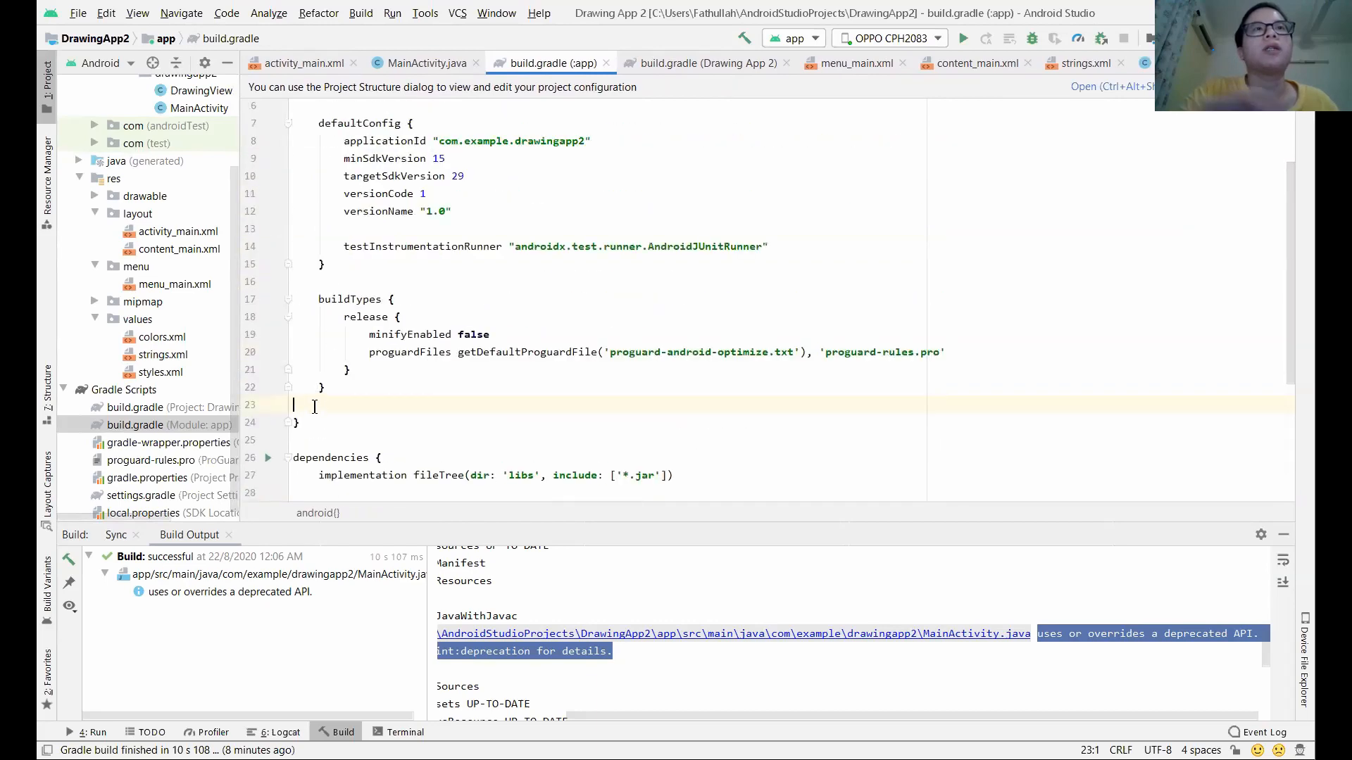
pyautogui.write('packagingOptions {')
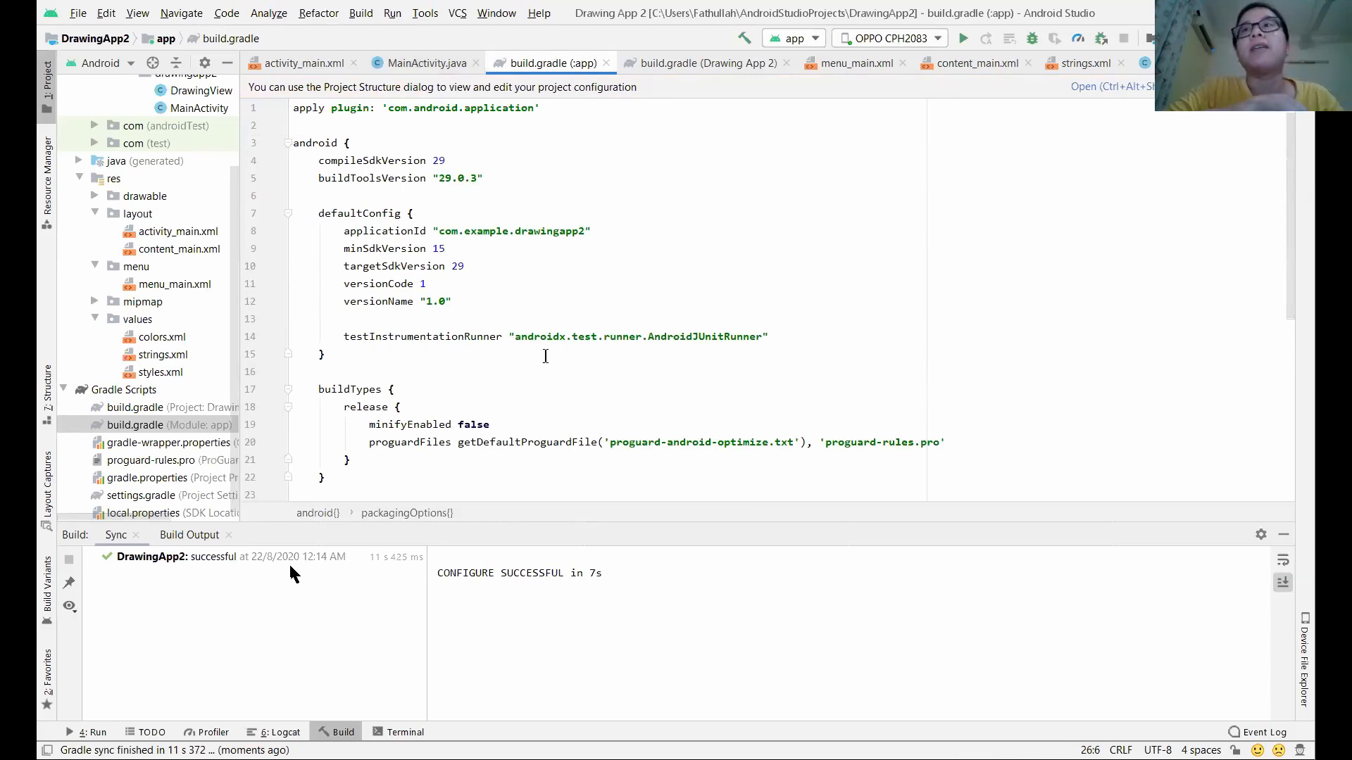
pyautogui.moveTo(597, 311)
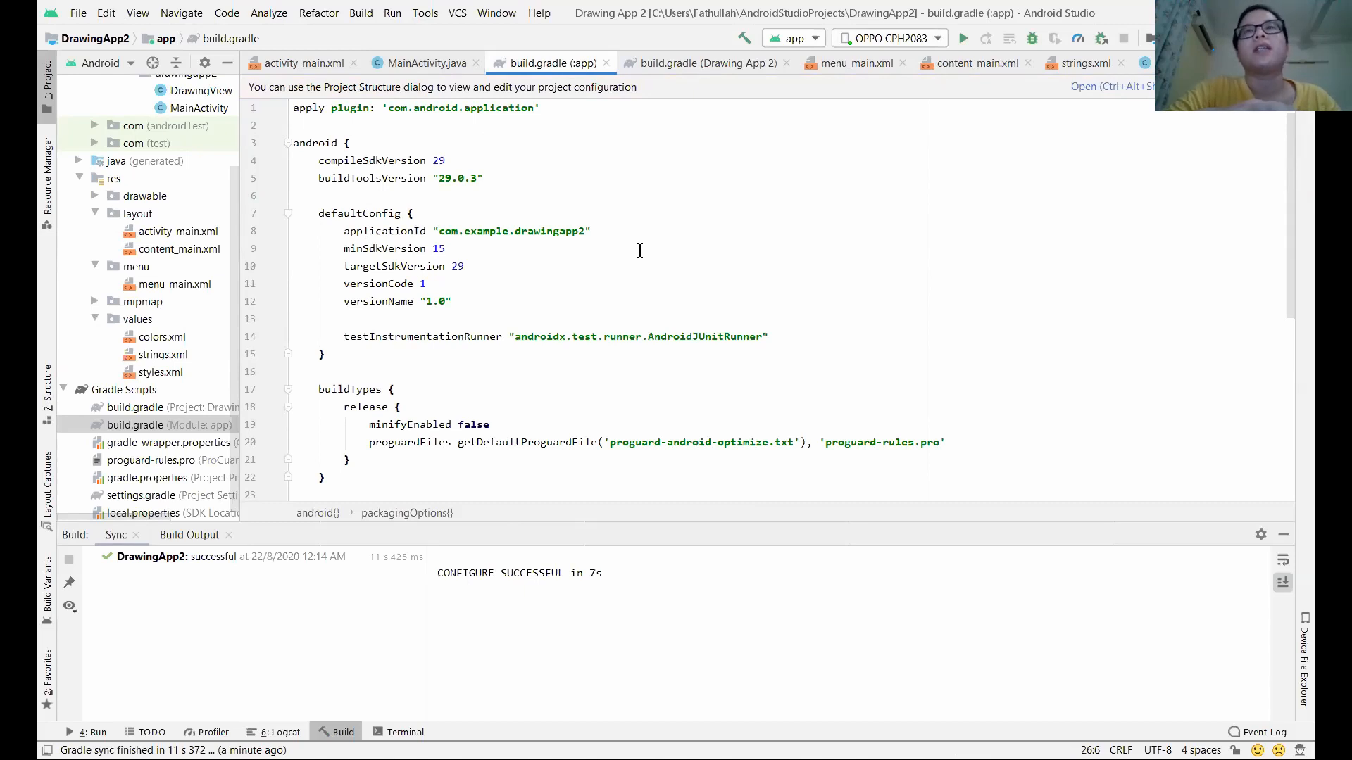
pyautogui.moveTo(1136, 360)
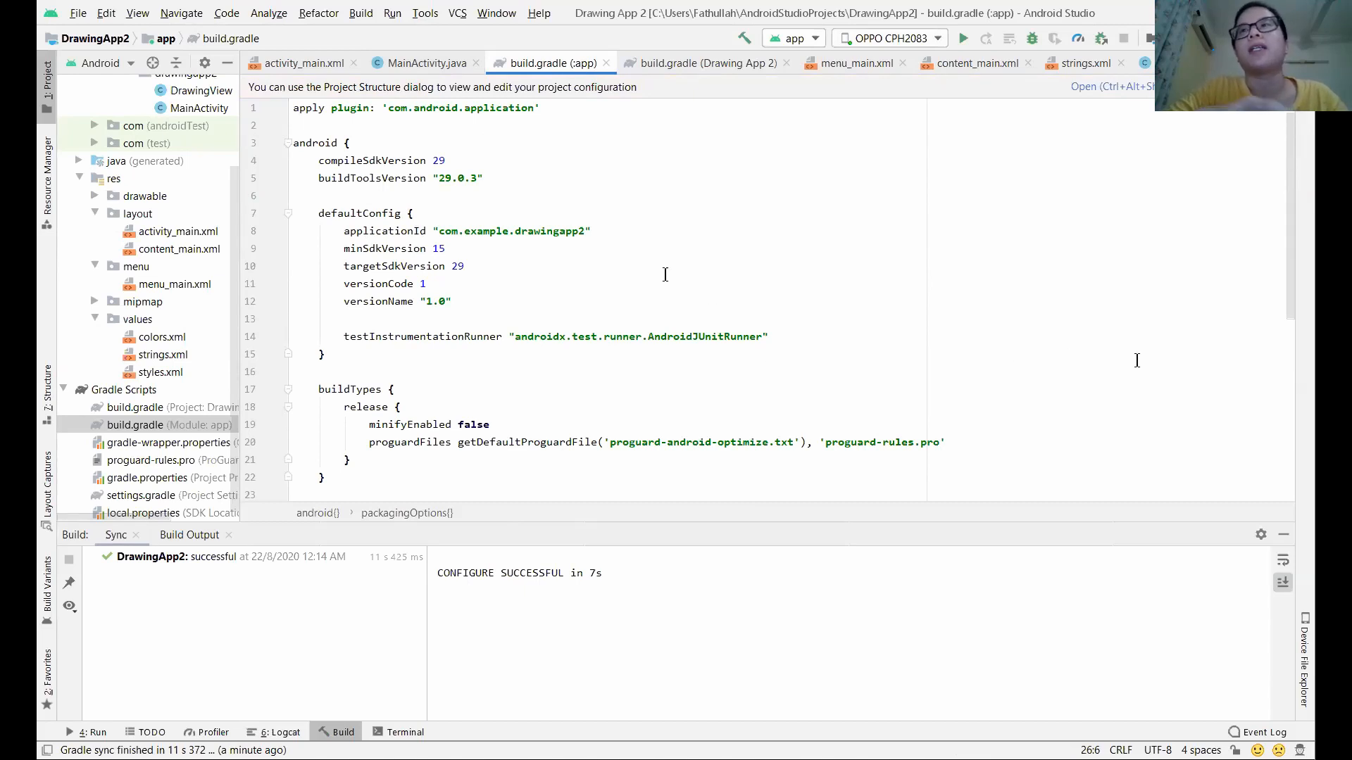